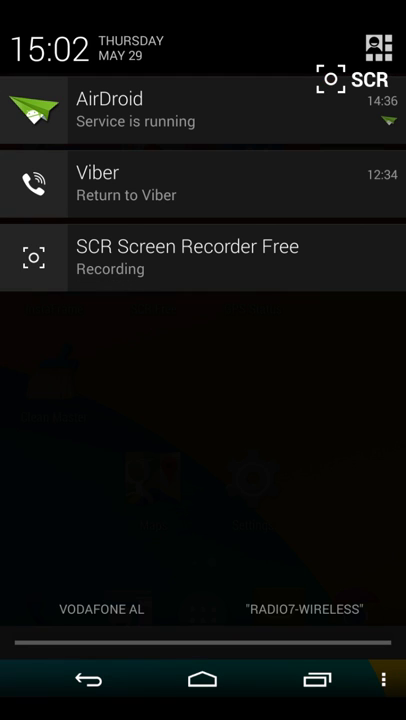
# Step: From Quick Settings, turn airplane mode on, location off, and Wi-Fi back on
pyautogui.moveTo(200, 110); pyautogui.dragTo(20, 110)
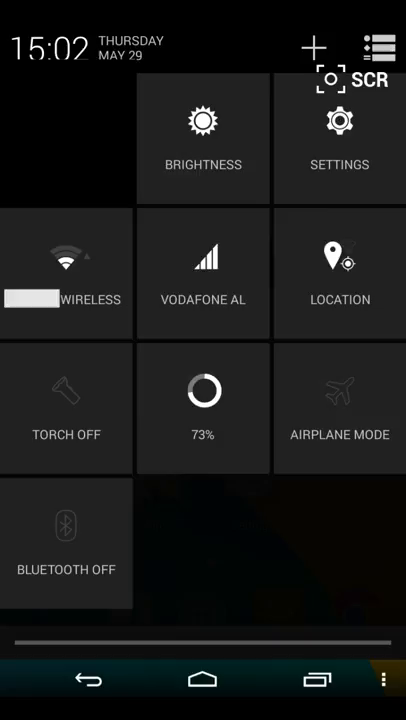
pyautogui.click(64, 272)
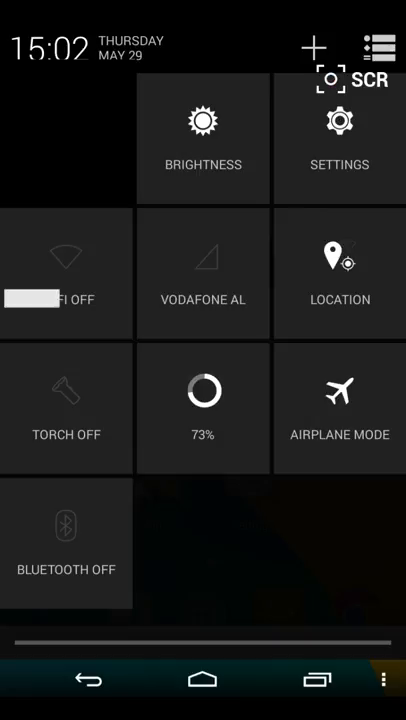
pyautogui.click(340, 272)
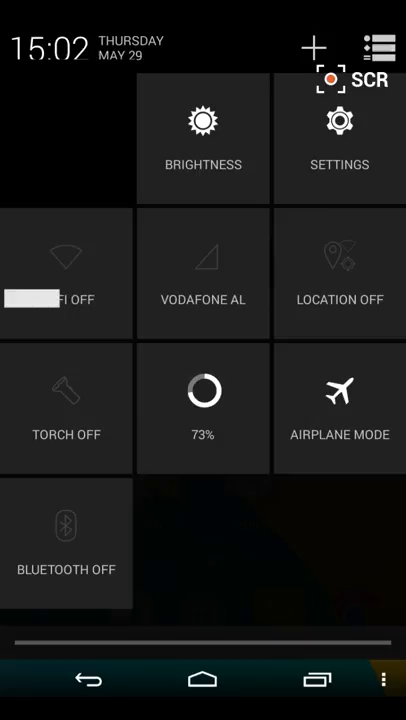
pyautogui.click(66, 272)
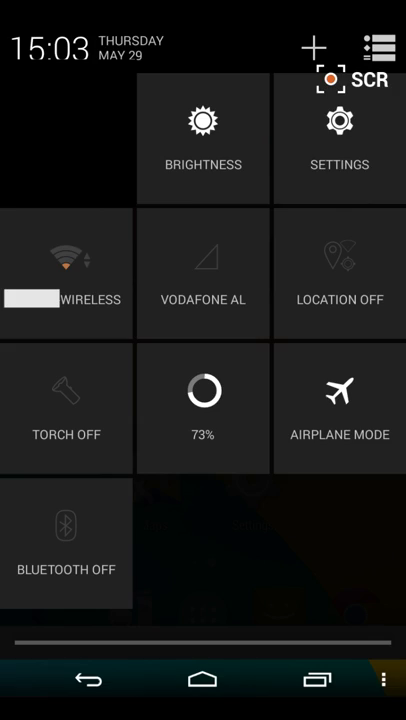
# Step: Set location mode to High accuracy and agree to Google's location consent
pyautogui.click(338, 136)
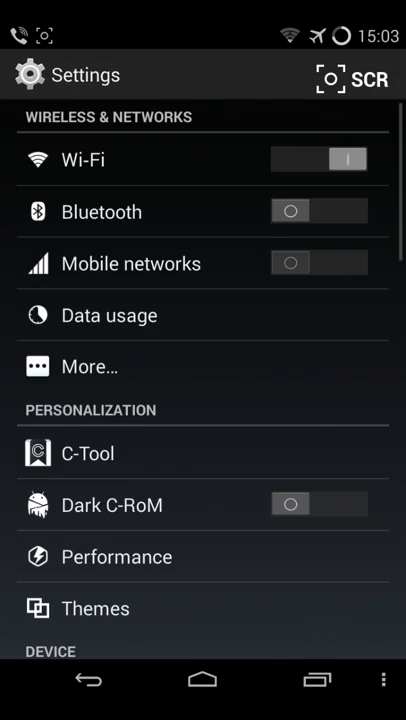
pyautogui.scroll(-3)
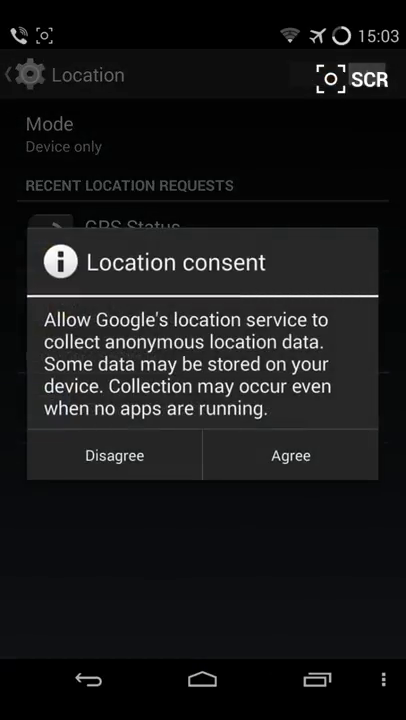
pyautogui.click(290, 456)
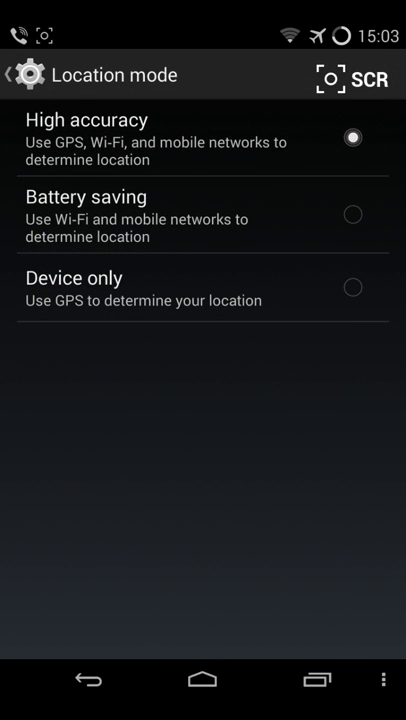
pyautogui.click(352, 288)
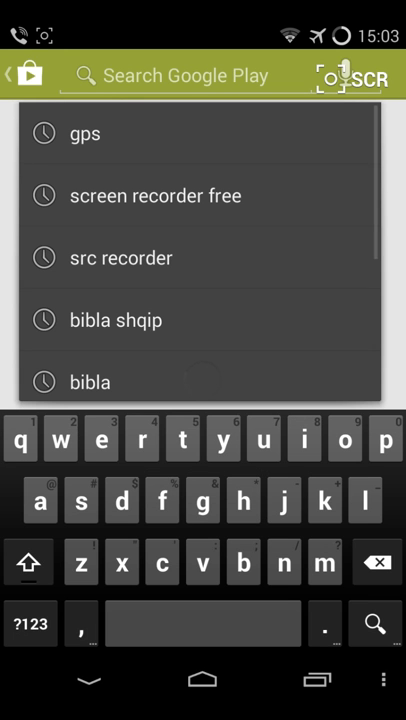
# Step: Find and install Fake GPS Location Spoofer Free from Play Store, accept permissions, and launch it
pyautogui.write('fake gps location')
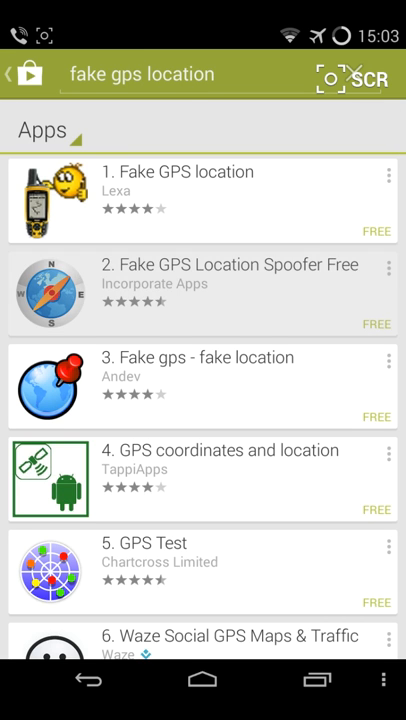
pyautogui.click(204, 288)
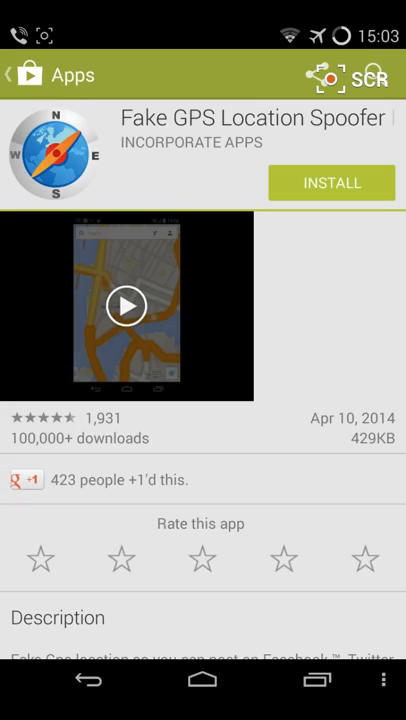
pyautogui.click(332, 182)
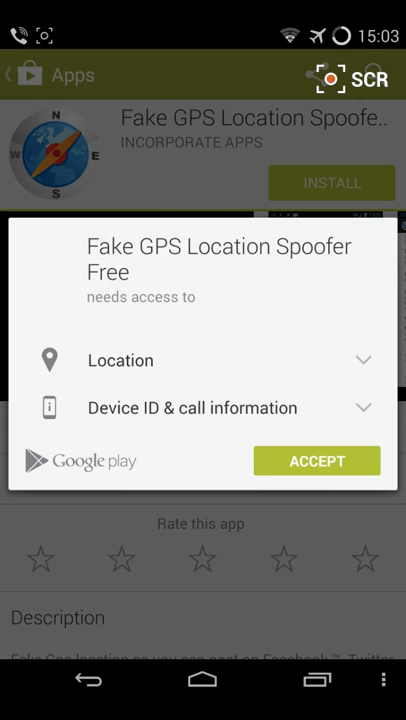
pyautogui.click(316, 460)
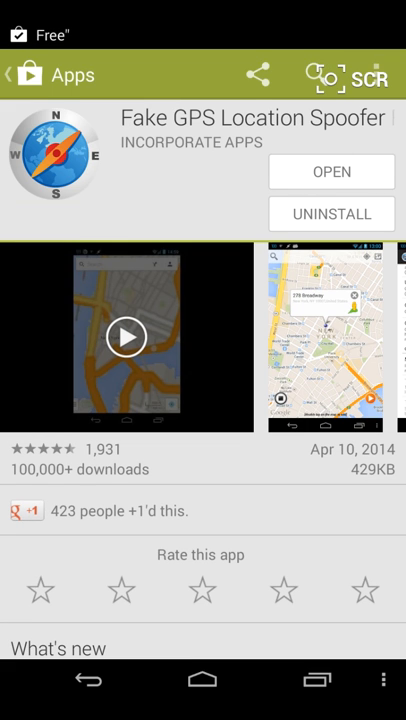
pyautogui.click(332, 172)
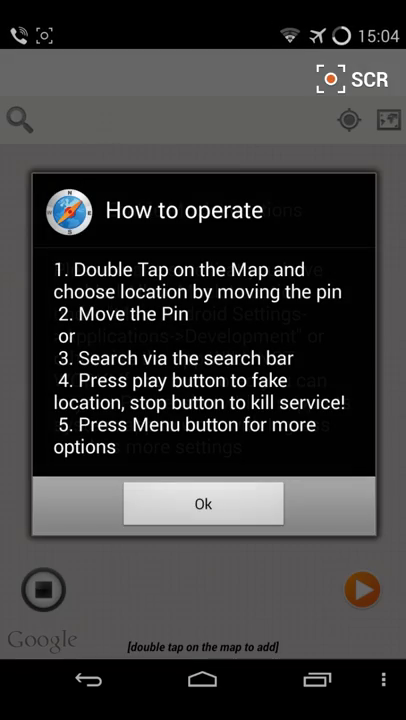
# Step: Dismiss the app's instructions and enable Allow mock locations in Developer options
pyautogui.click(202, 504)
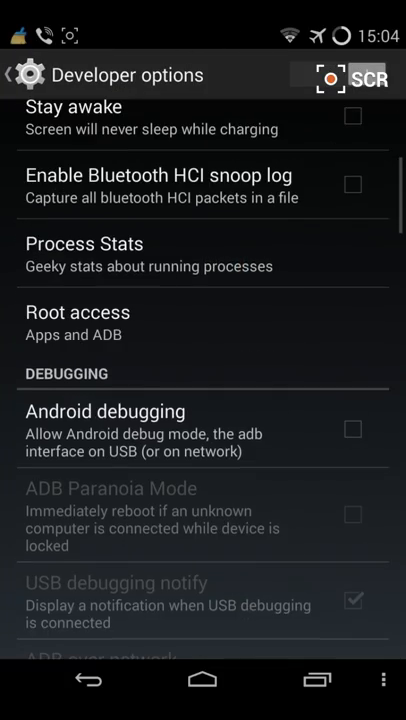
pyautogui.scroll(-3)
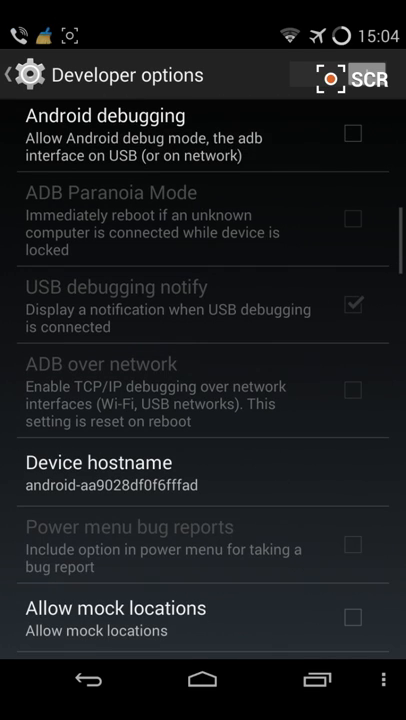
pyautogui.scroll(-3)
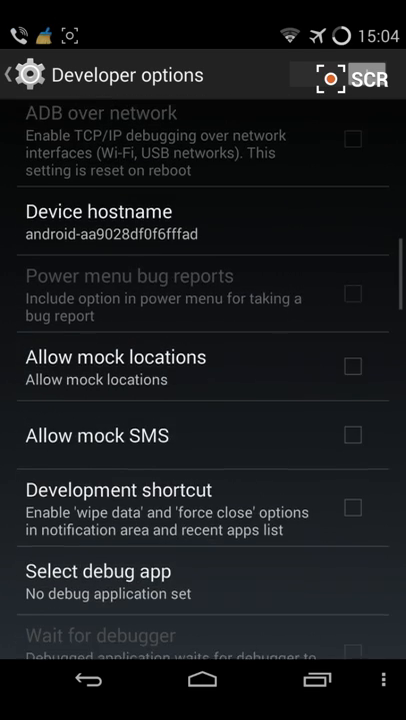
pyautogui.click(352, 344)
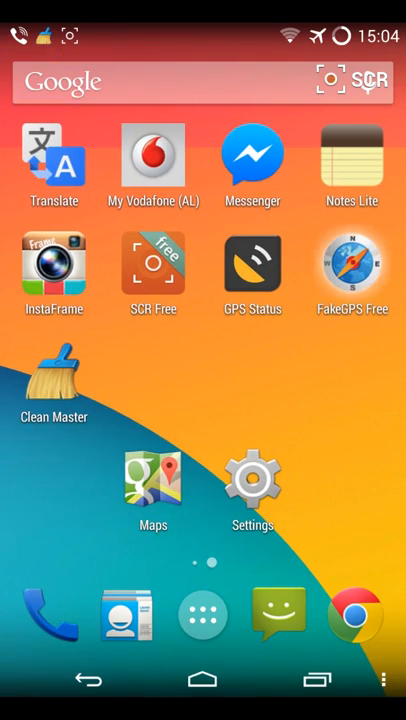
# Step: Launch FakeGPS Free and search its map for 'london'
pyautogui.click(152, 490)
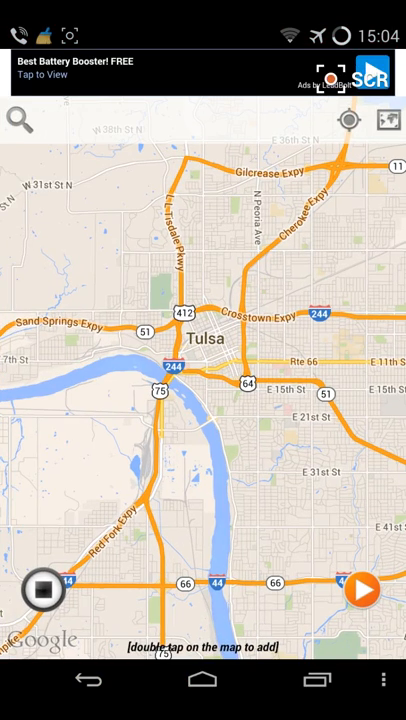
pyautogui.click(20, 120)
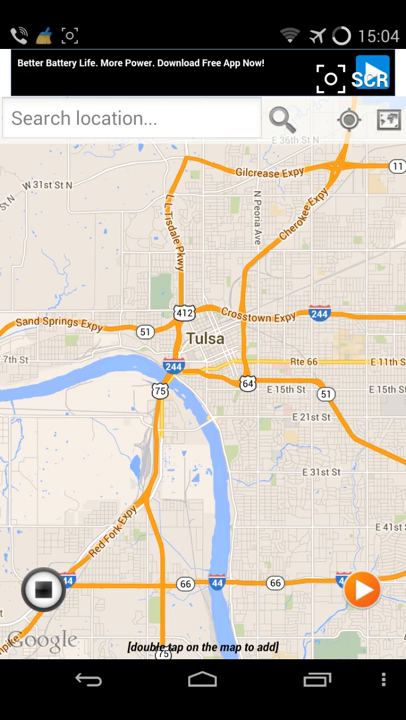
pyautogui.click(130, 118)
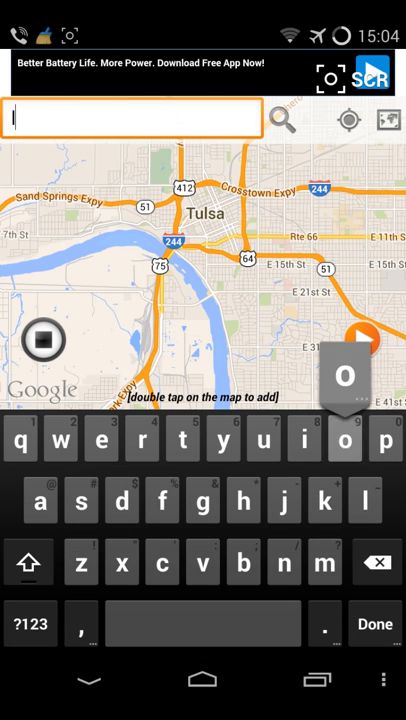
pyautogui.write('london')
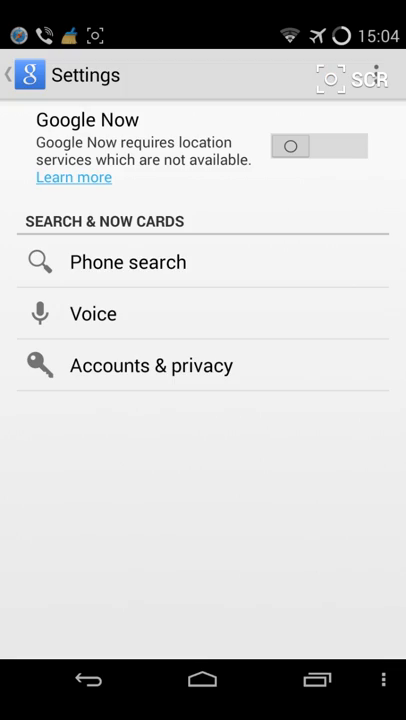
# Step: Go into Accounts & privacy and Google location settings in Google Settings
pyautogui.click(152, 364)
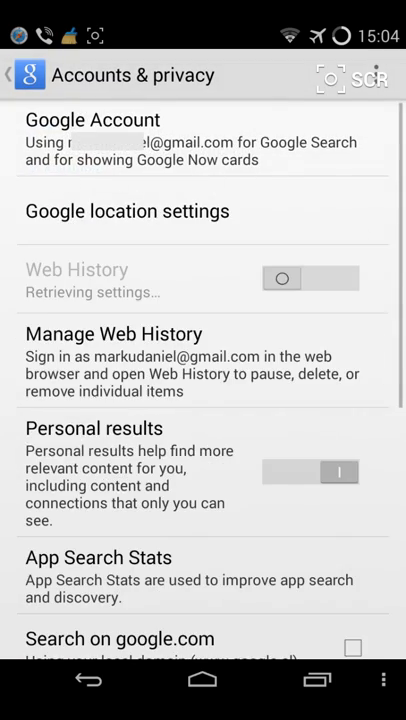
pyautogui.click(92, 120)
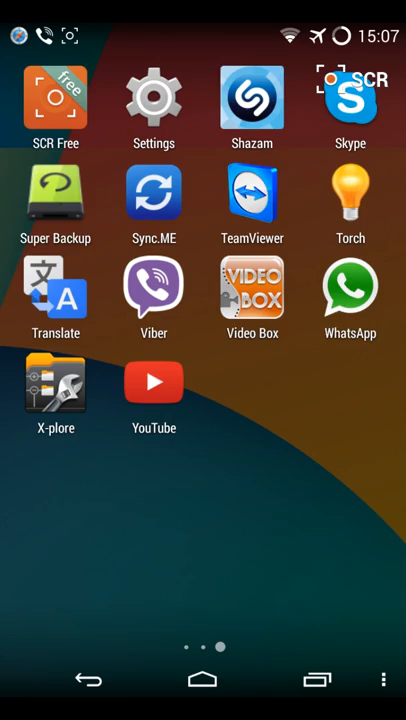
# Step: Navigate to the Google Play services app details in the installed apps list
pyautogui.click(152, 96)
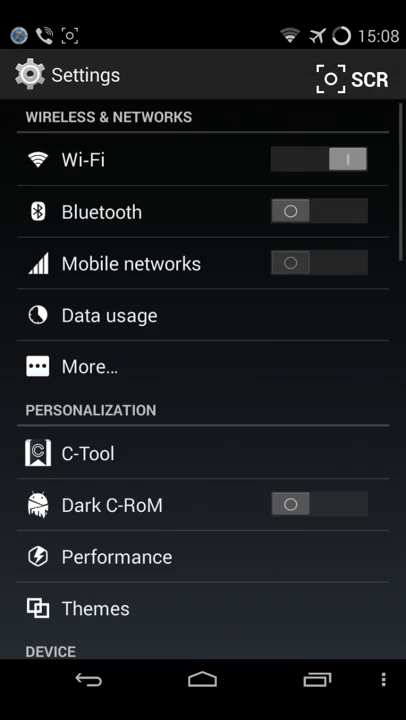
pyautogui.scroll(-3)
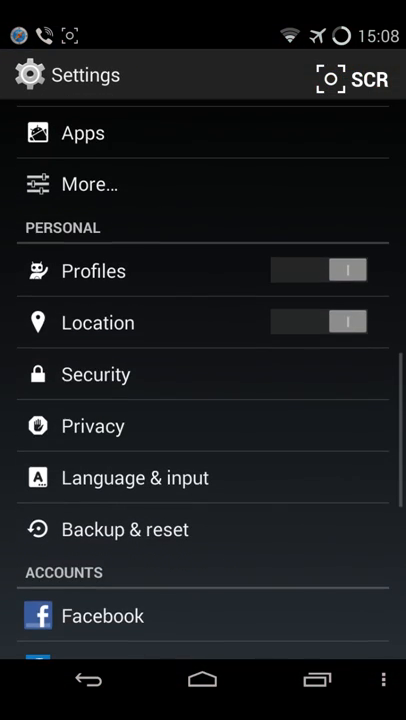
pyautogui.scroll(-3)
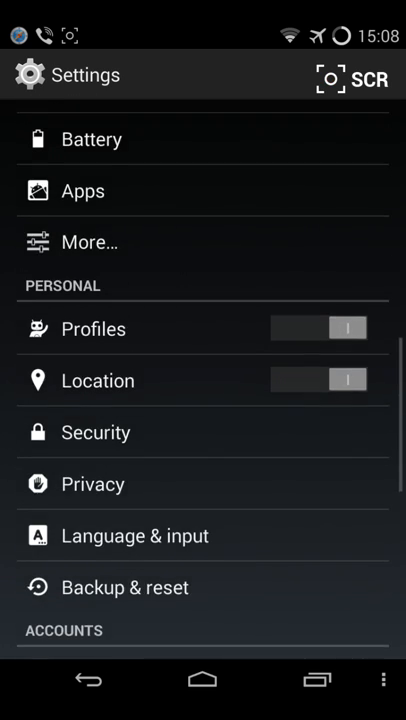
pyautogui.click(84, 190)
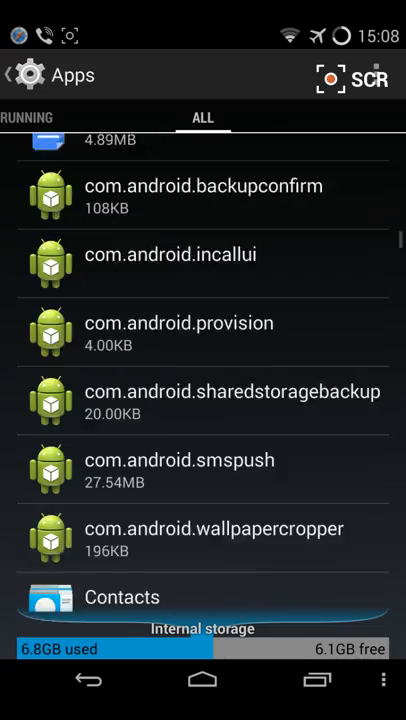
pyautogui.scroll(-3)
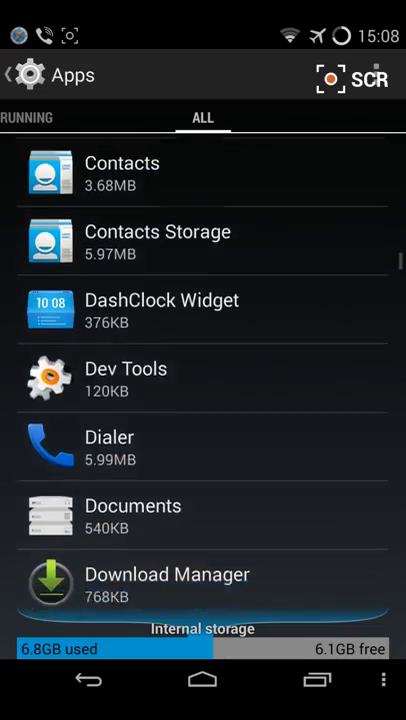
pyautogui.scroll(-3)
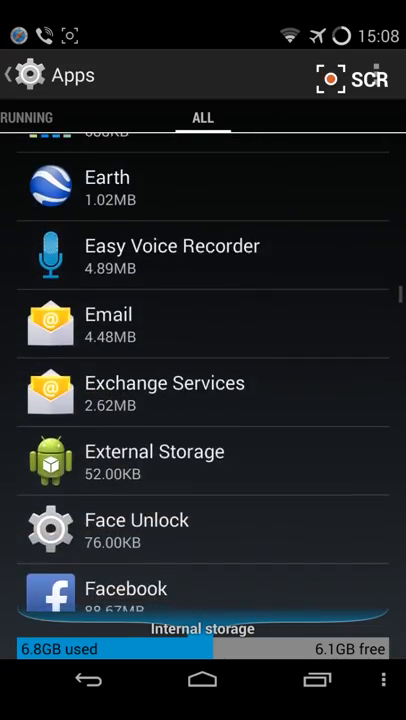
pyautogui.scroll(-3)
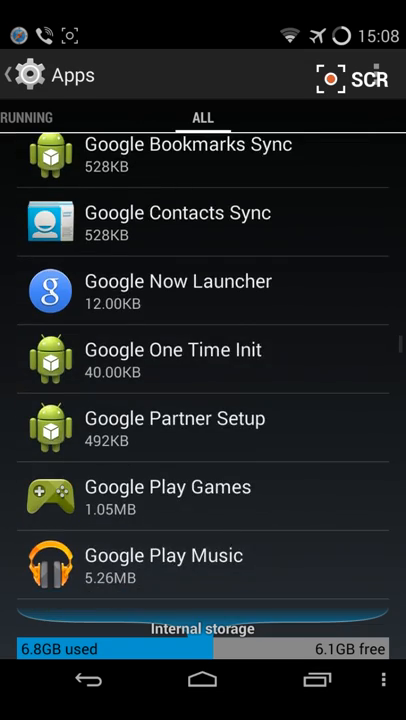
pyautogui.scroll(-3)
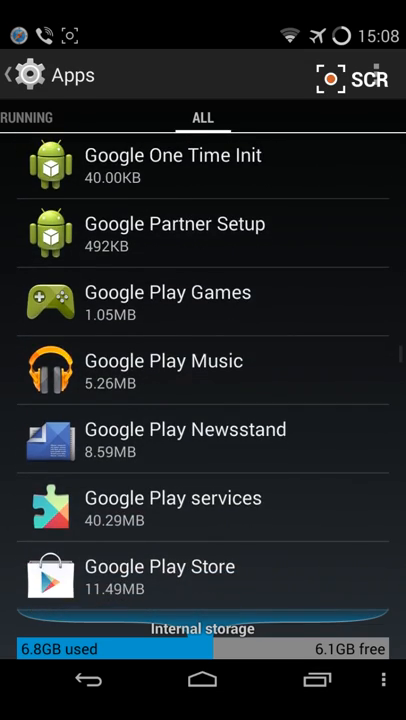
pyautogui.scroll(-3)
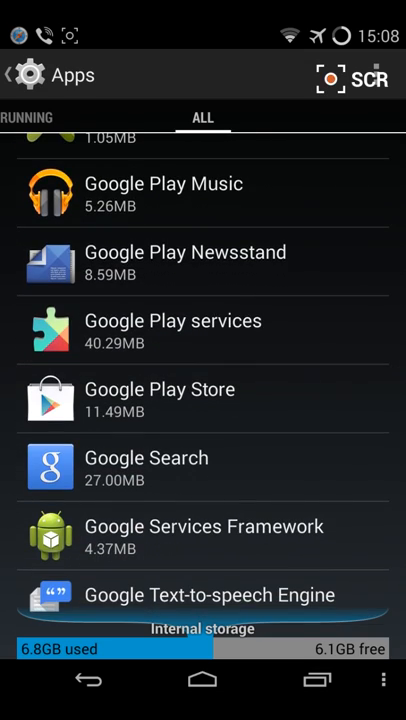
pyautogui.click(172, 330)
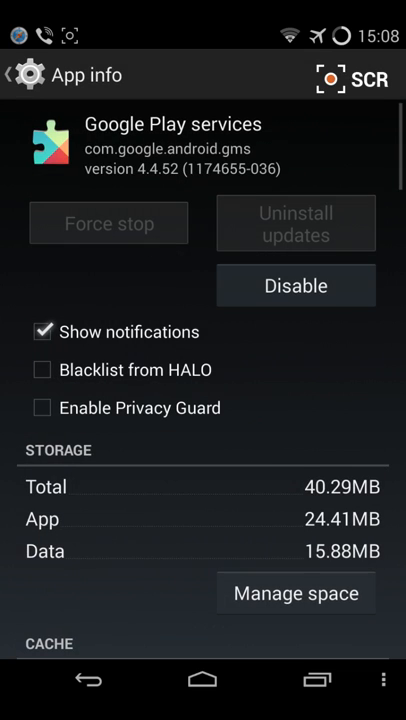
# Step: Attempt to disable Google Play services, then deactivate Android Device Manager as device administrator
pyautogui.click(296, 284)
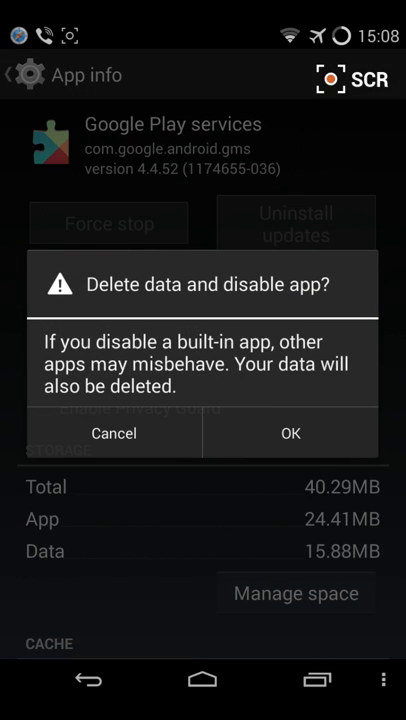
pyautogui.click(288, 432)
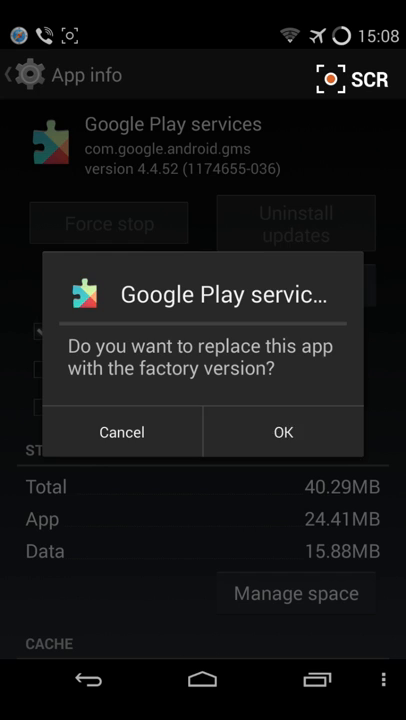
pyautogui.click(284, 432)
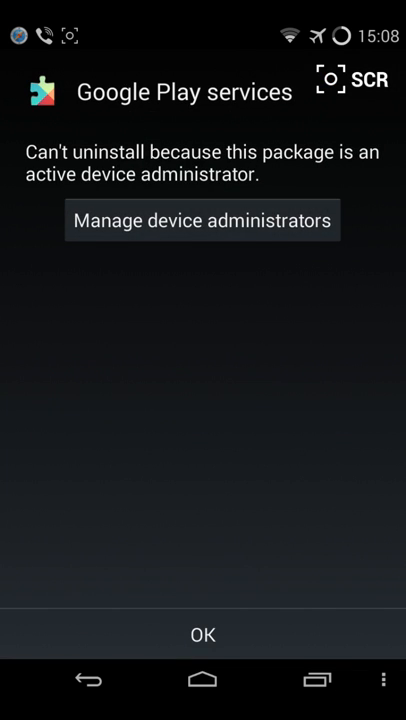
pyautogui.click(202, 218)
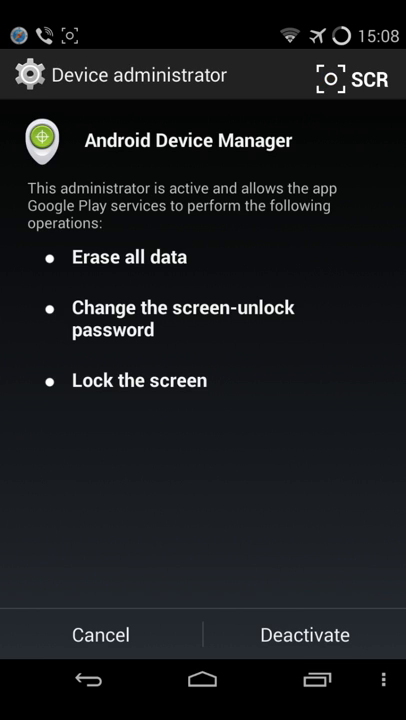
pyautogui.click(12, 76)
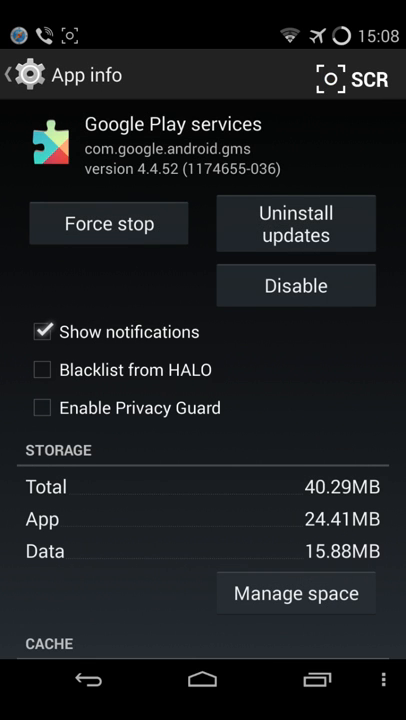
# Step: Disable Google Play services again, reverting it to the factory version, and leave its details
pyautogui.click(296, 284)
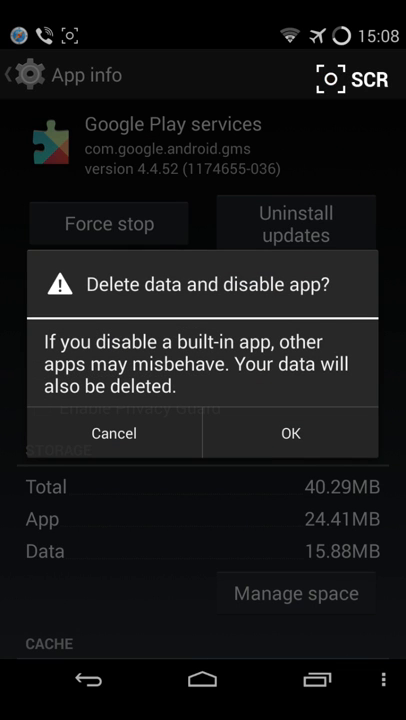
pyautogui.click(290, 432)
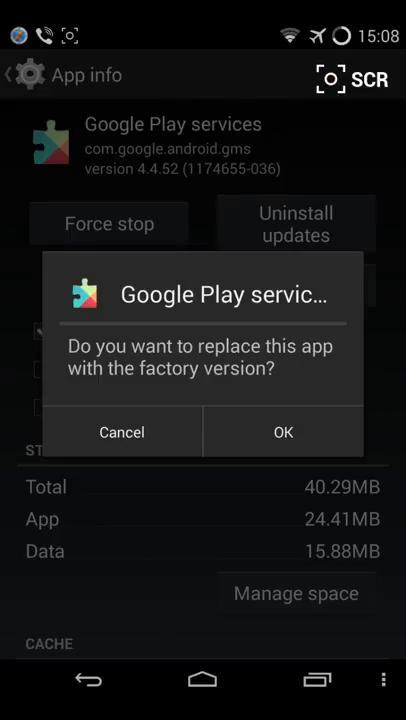
pyautogui.click(284, 432)
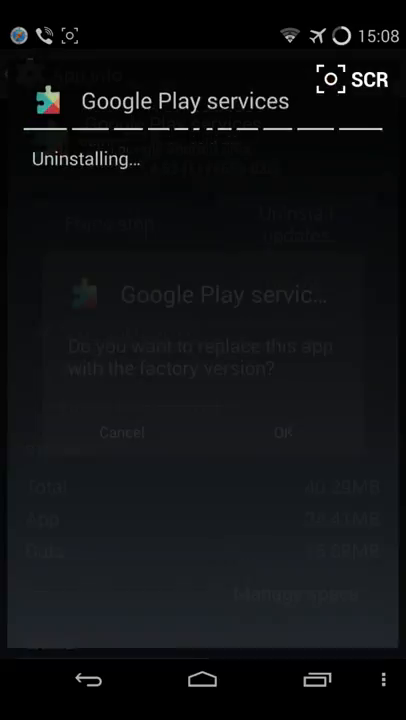
pyautogui.click(284, 432)
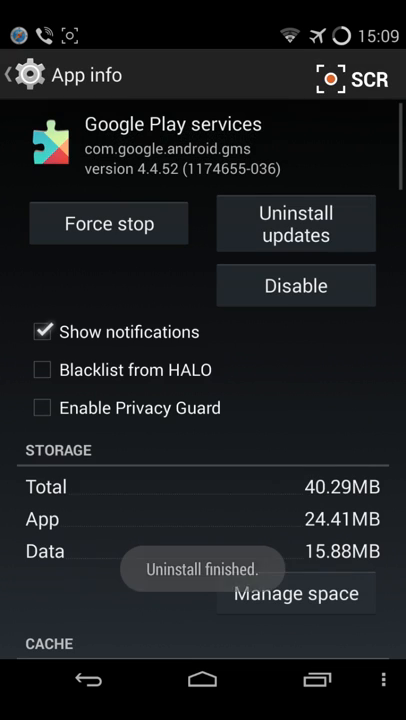
pyautogui.click(296, 224)
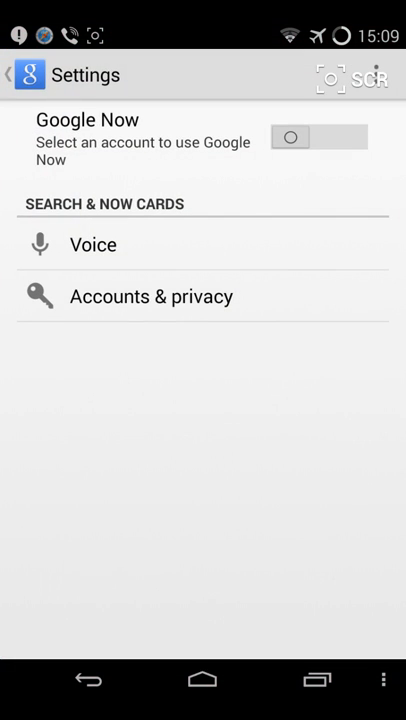
# Step: Pick the Gmail account under Accounts & privacy and accept Google Now with 'Yes, I'm in'
pyautogui.click(152, 296)
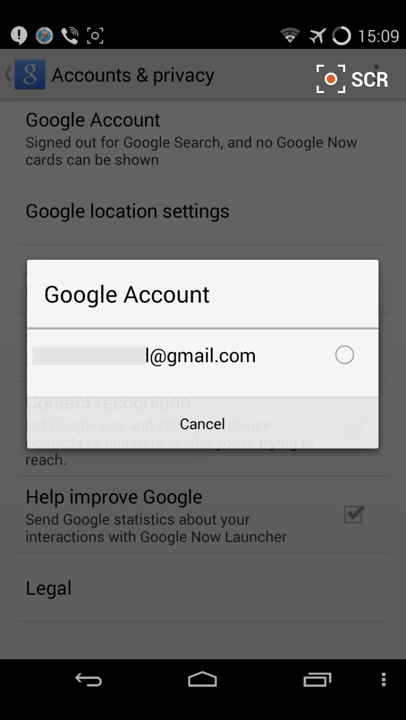
pyautogui.click(344, 356)
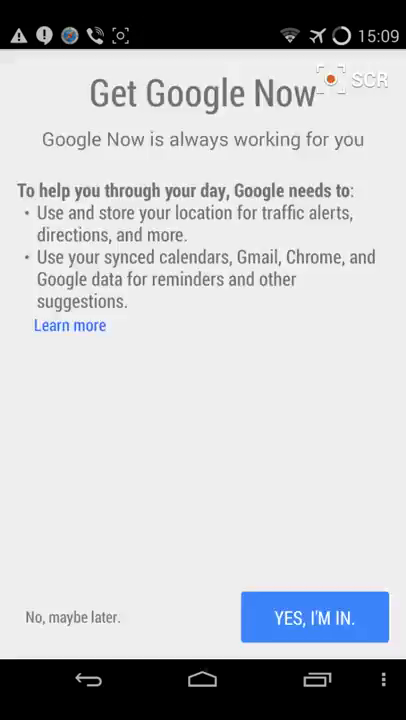
pyautogui.click(314, 616)
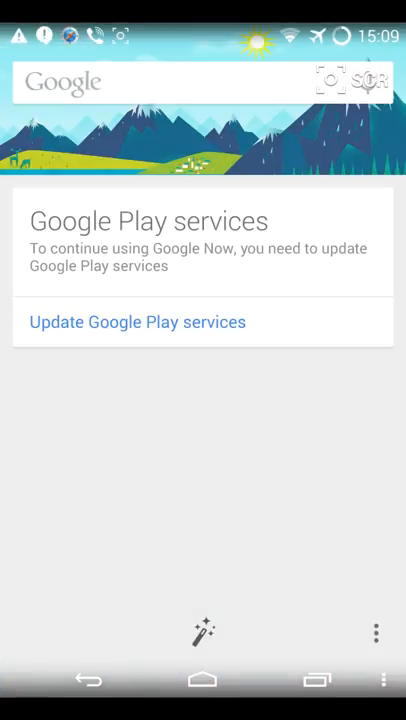
# Step: Update and re-enable Google Play services as Google Now requests, acknowledging the restart prompt
pyautogui.click(136, 320)
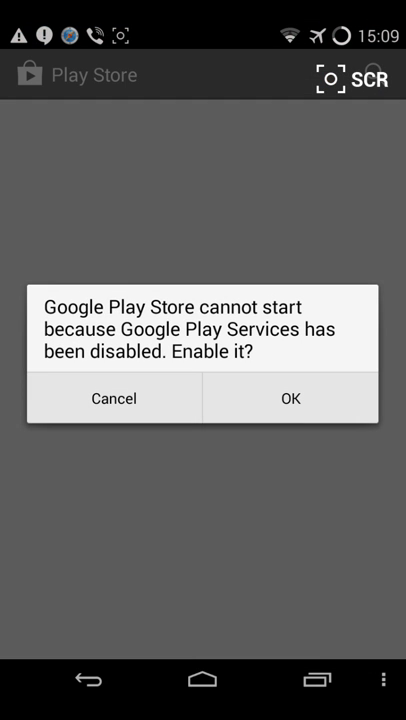
pyautogui.click(288, 398)
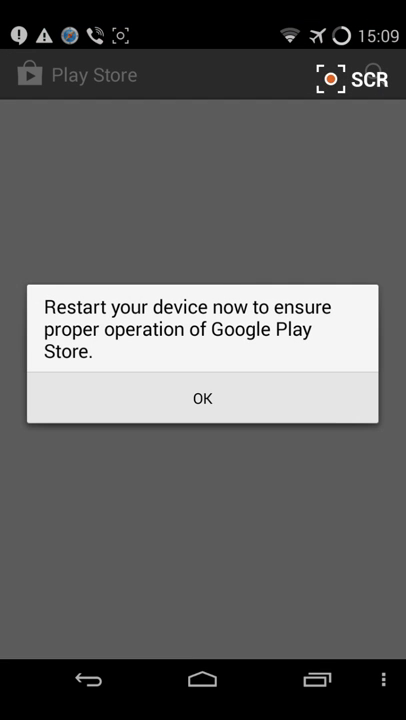
pyautogui.click(202, 398)
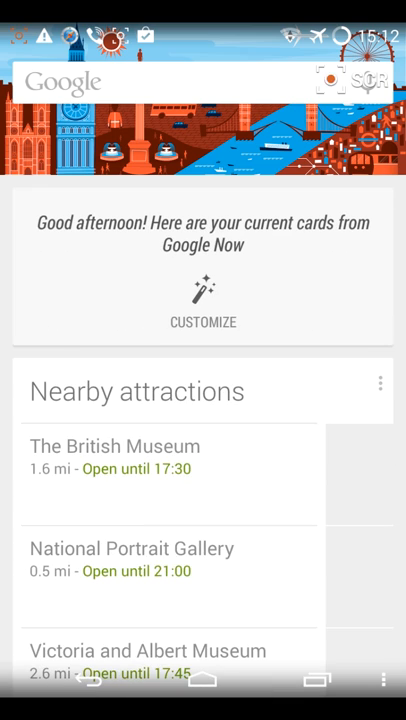
# Step: Scroll through Google Now's Nearby attractions, Photo spots nearby and Weather cards
pyautogui.scroll(-3)
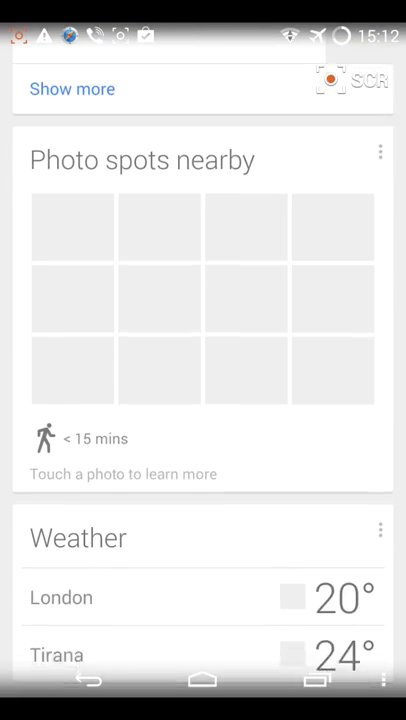
pyautogui.scroll(-3)
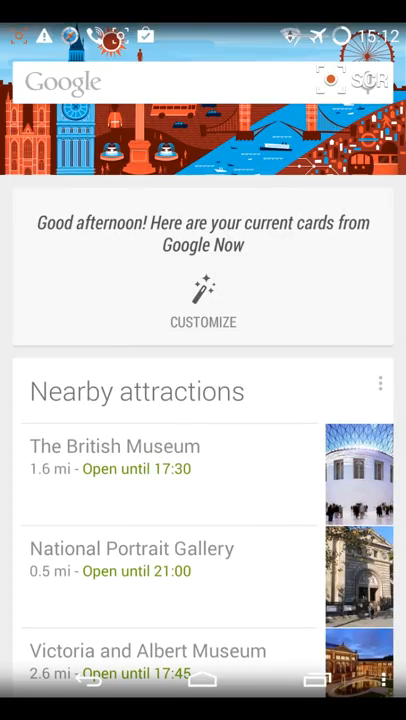
pyautogui.scroll(-3)
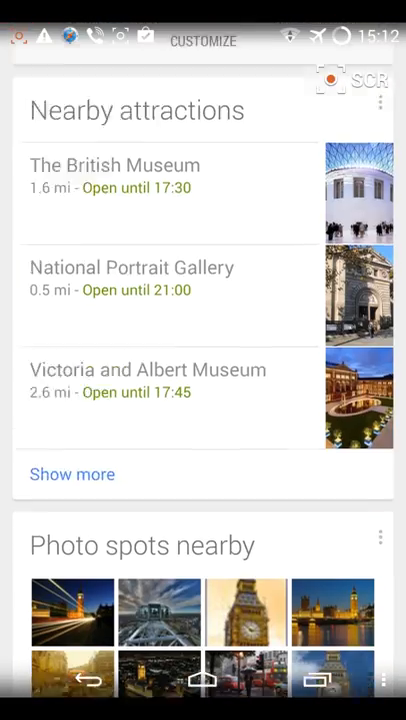
pyautogui.scroll(-3)
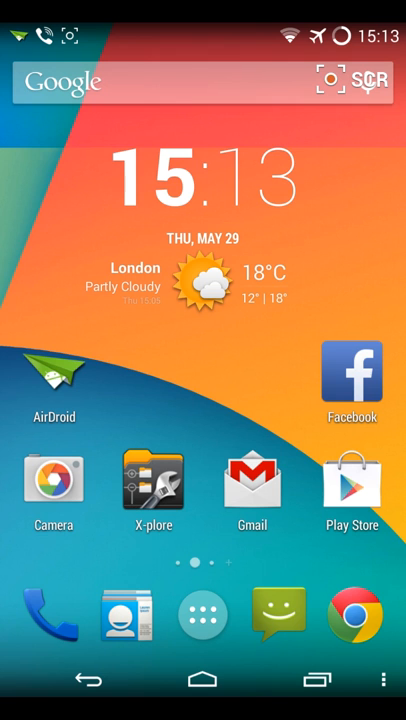
# Step: Switch the phone's Location mode to High accuracy via Settings, then return to Google Now
pyautogui.scroll(-3)
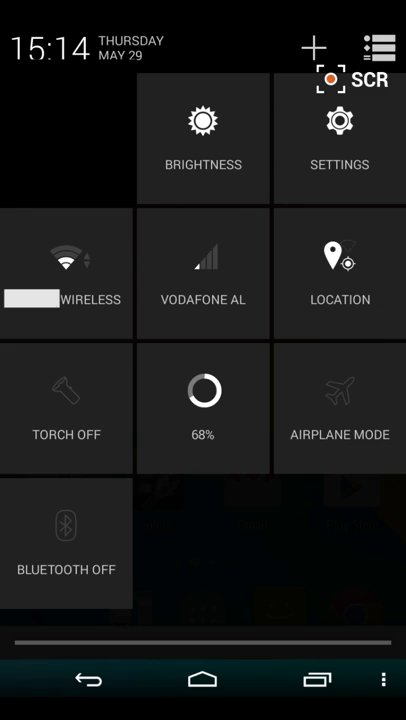
pyautogui.click(340, 136)
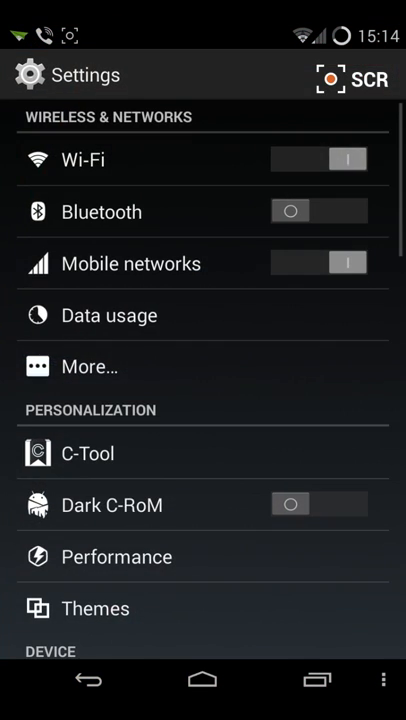
pyautogui.scroll(-3)
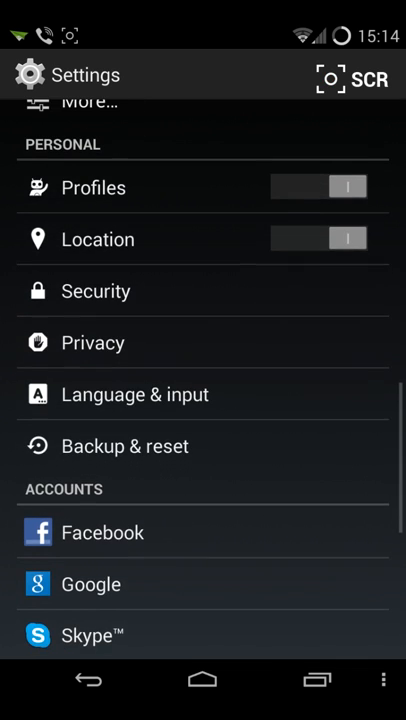
pyautogui.click(96, 240)
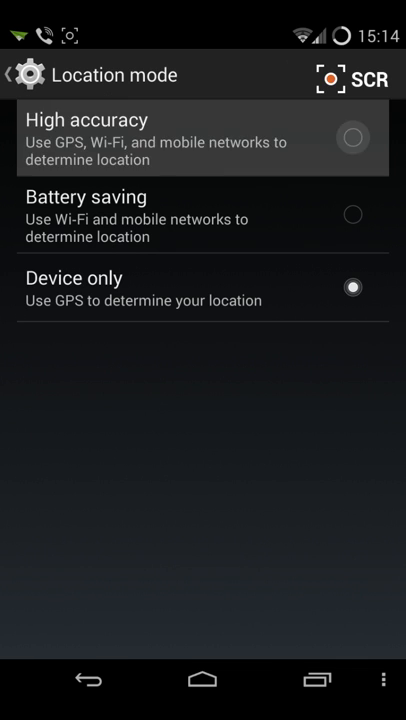
pyautogui.click(200, 138)
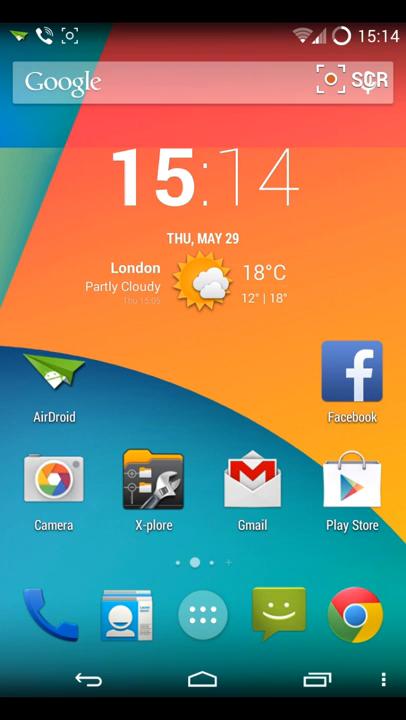
pyautogui.click(204, 616)
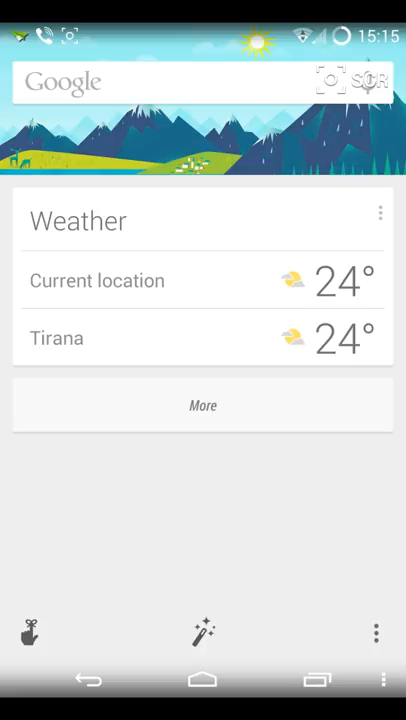
# Step: Load additional Google Now cards below the 24° Weather card for the current location and Tirana
pyautogui.click(204, 404)
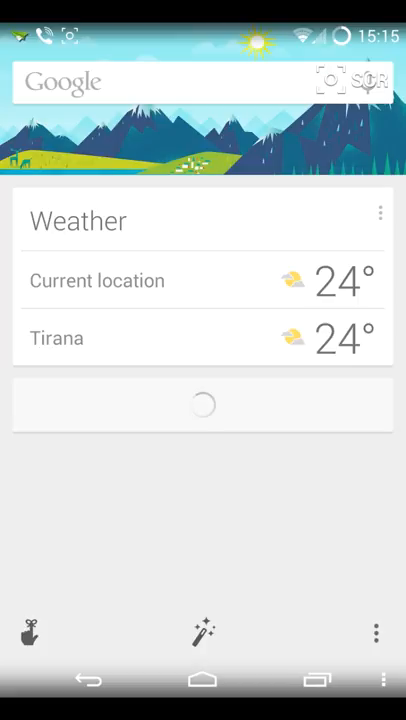